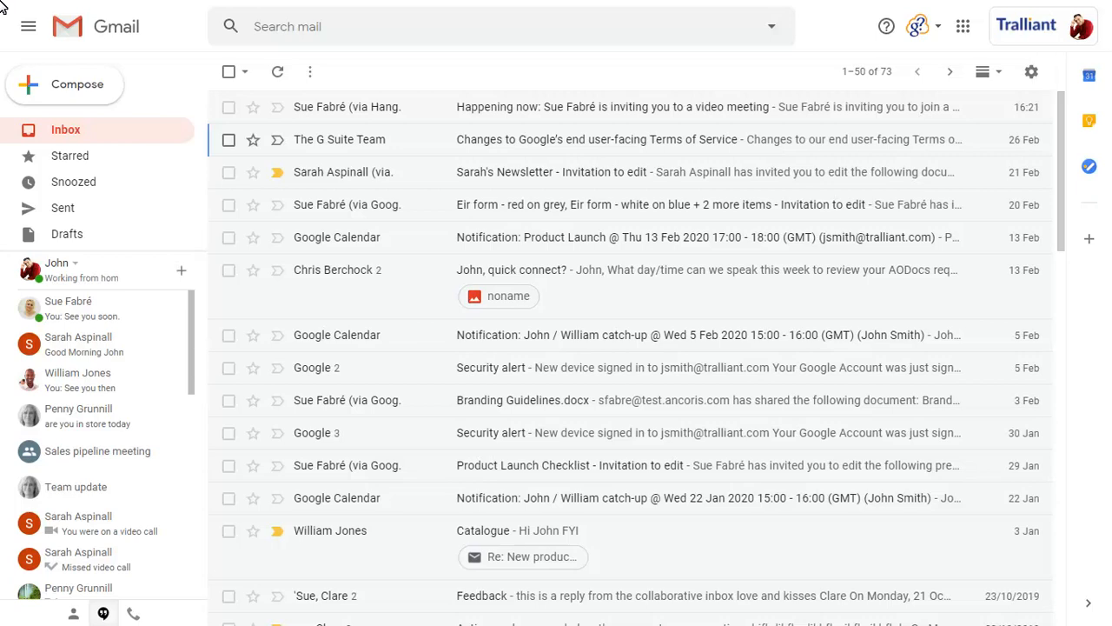
mouse_move(452, 21)
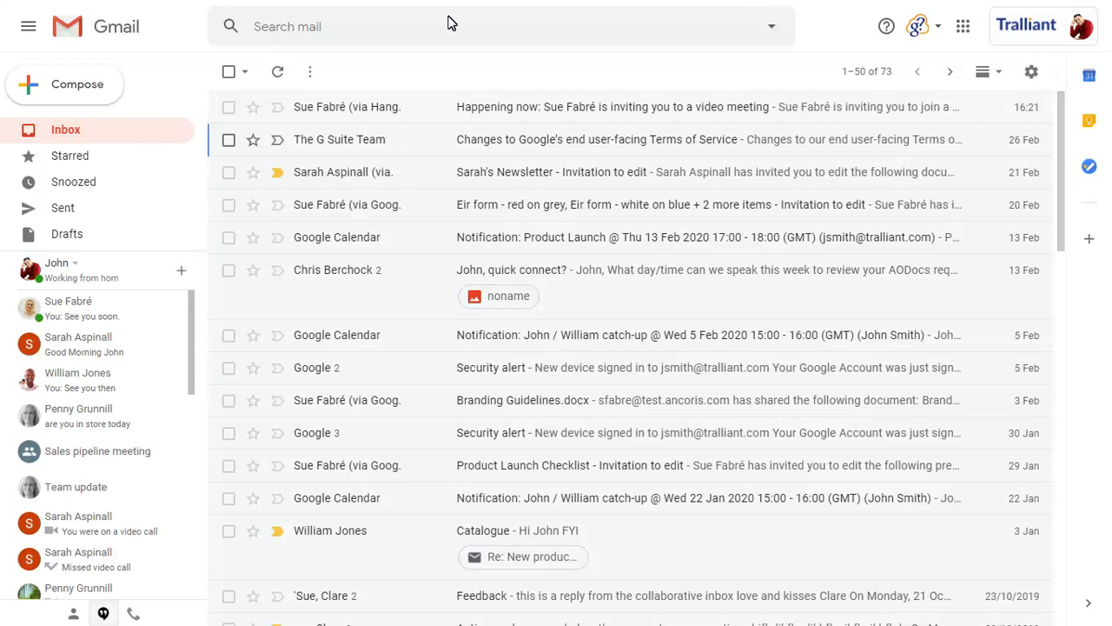
- Show the Google apps list from the Gmail launcher grid
left_click(963, 26)
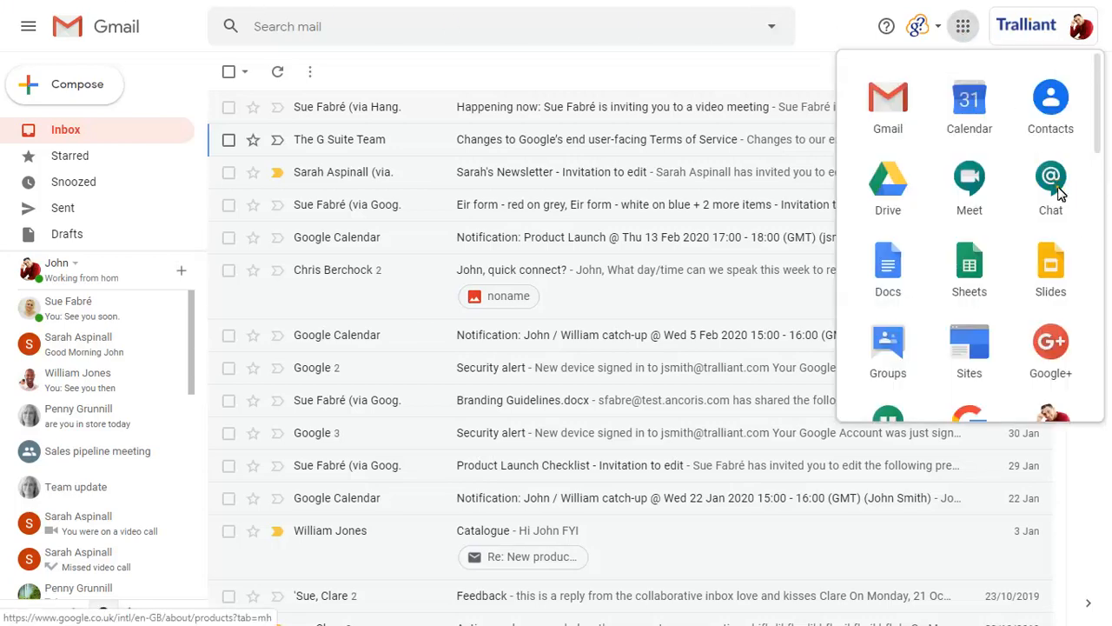
left_click(1050, 177)
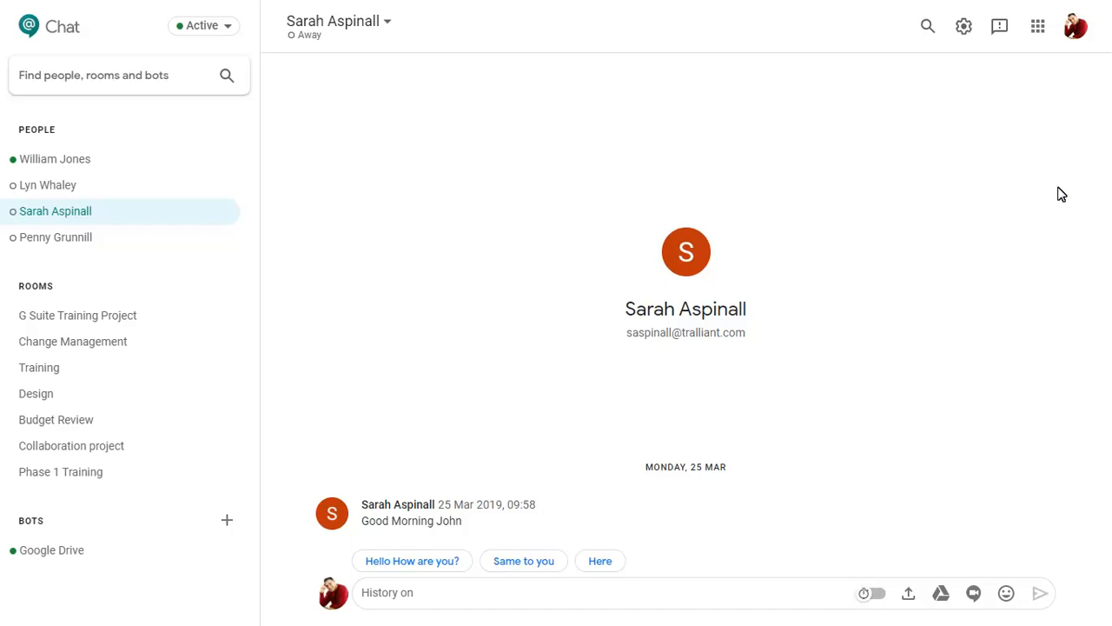
mouse_move(43, 160)
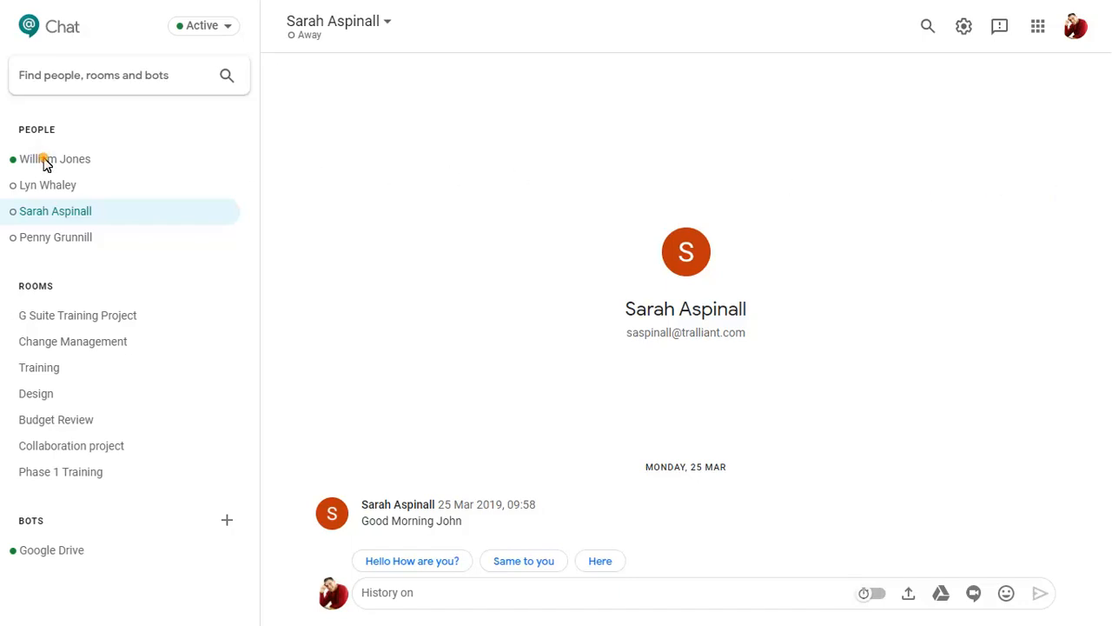
left_click(56, 158)
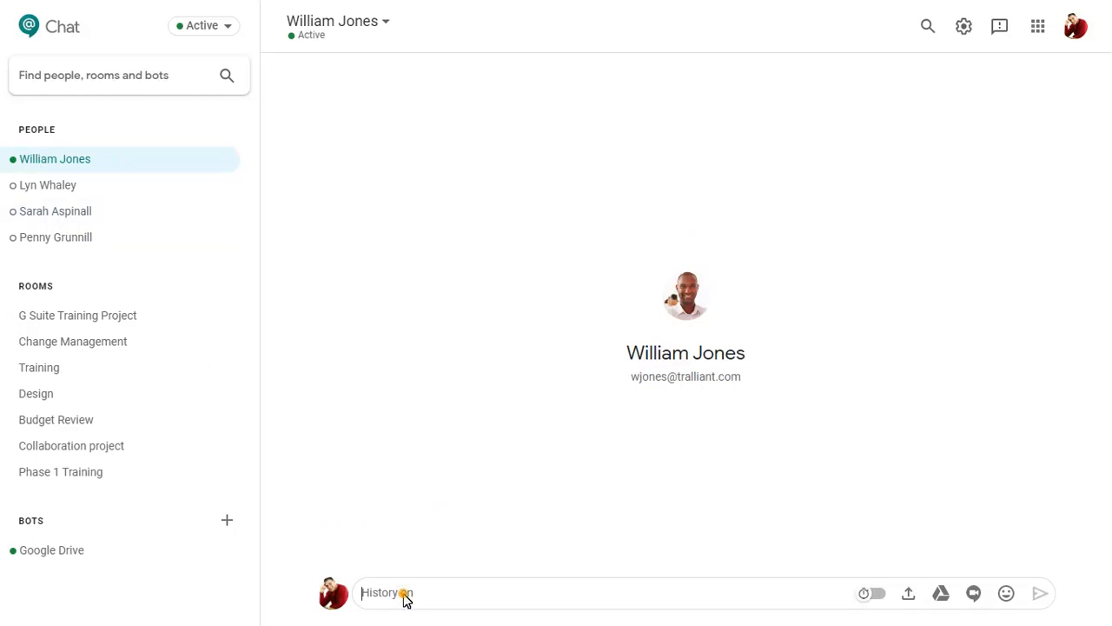
type("Hi William, do you have a minute?")
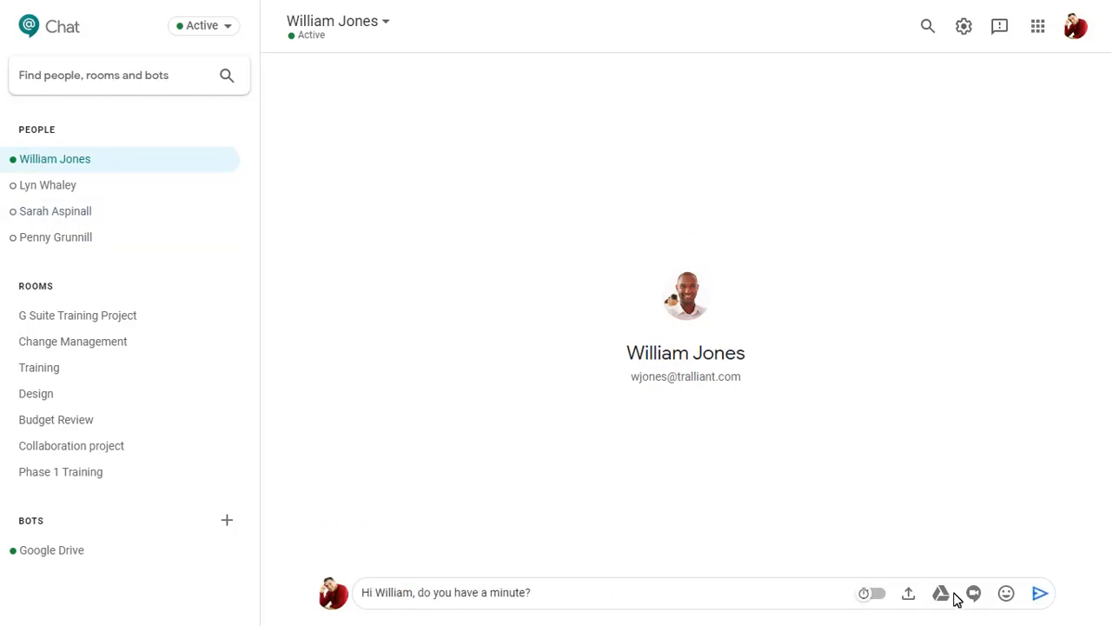
left_click(1039, 593)
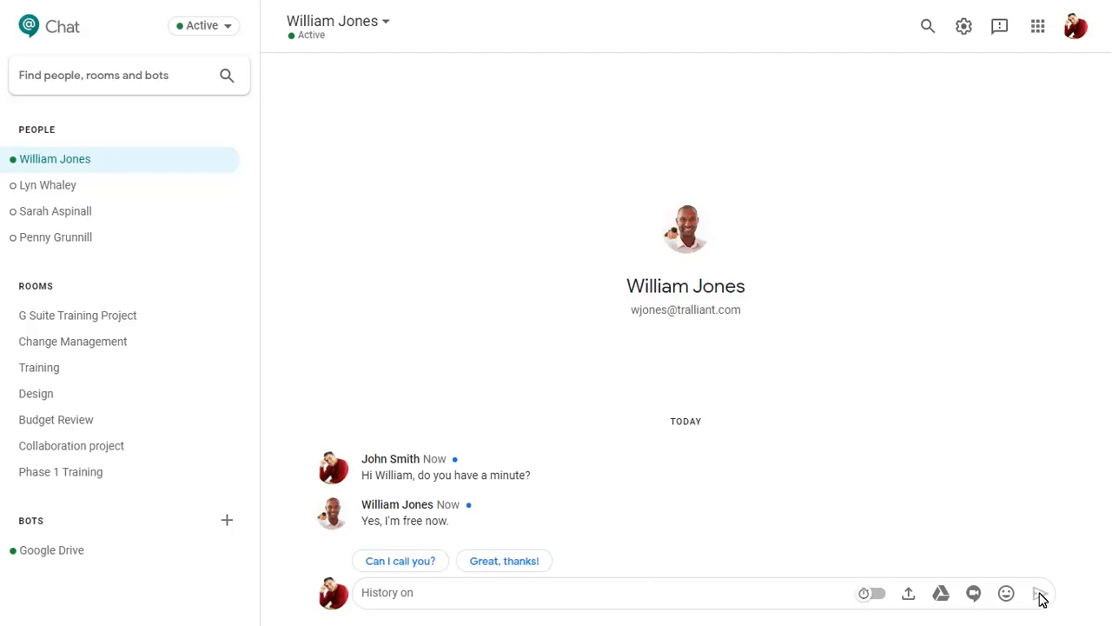
mouse_move(386, 600)
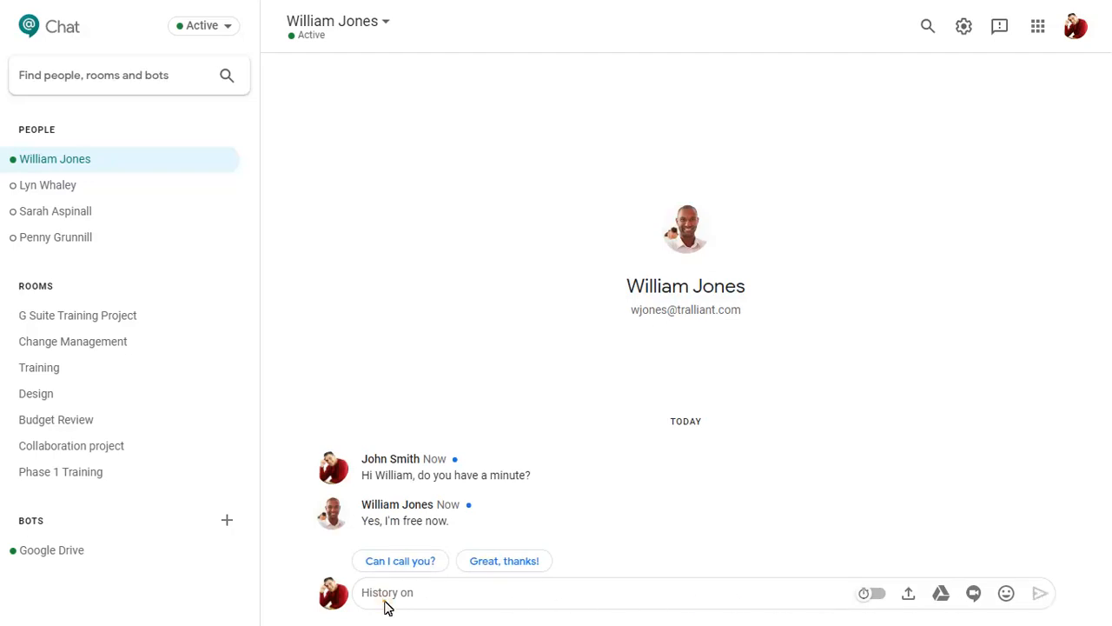
- Send William the Marketing Budget file from Drive, found by searching 'marketing'
left_click(942, 593)
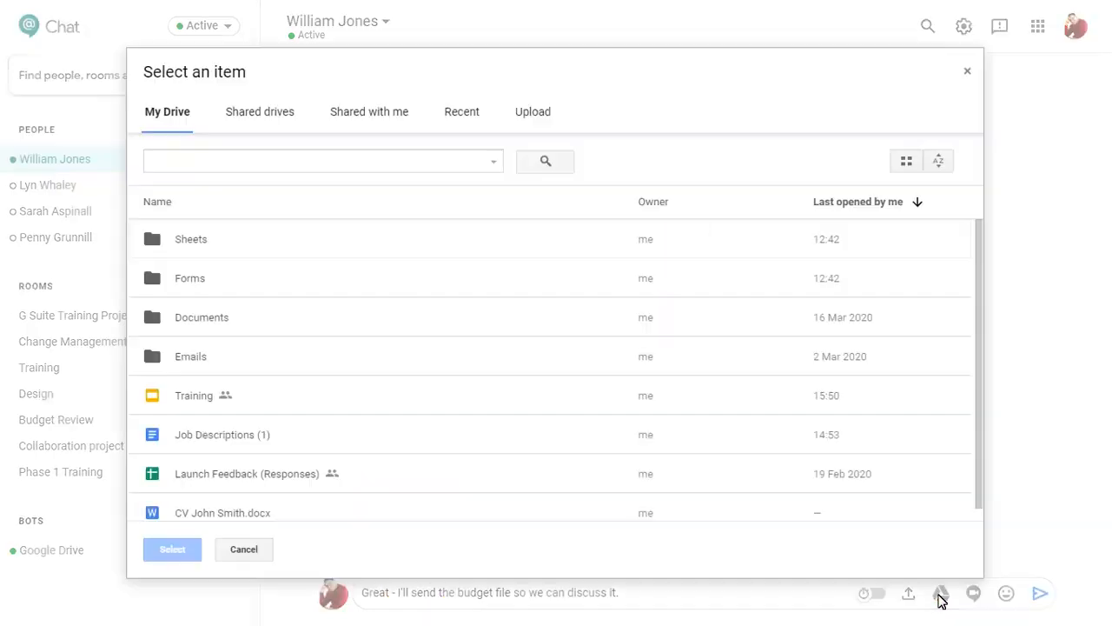
type("marketing")
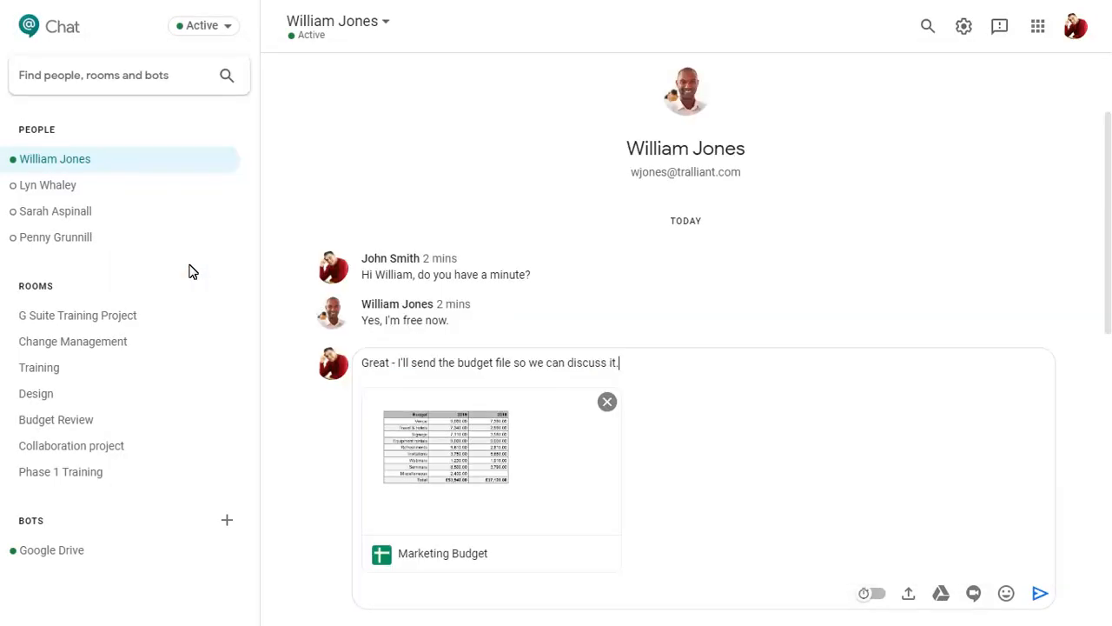
mouse_move(1039, 594)
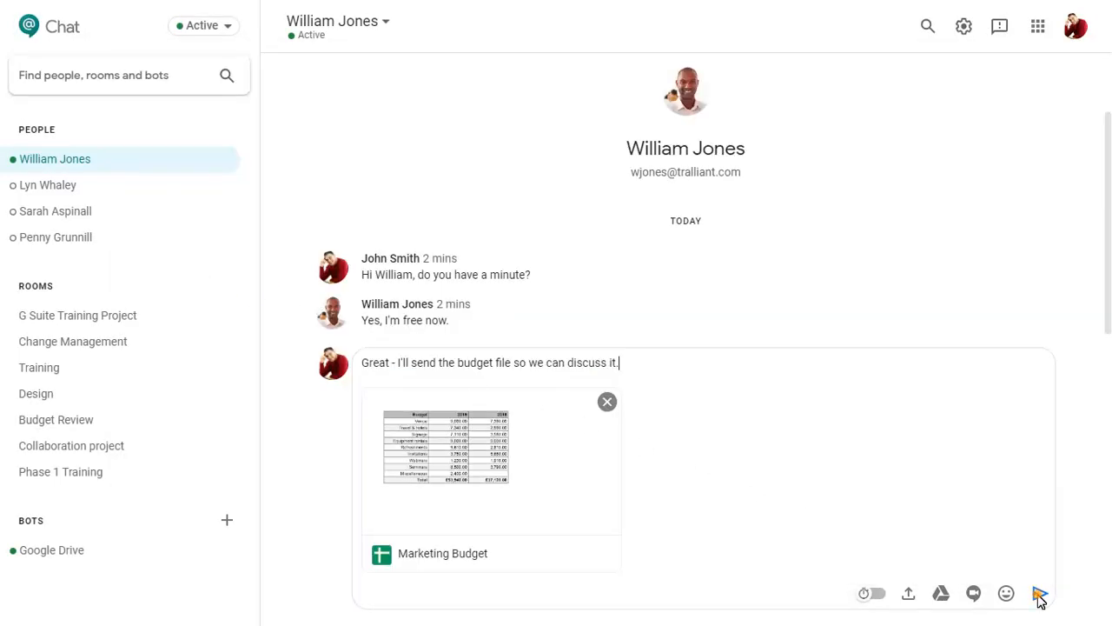
left_click(1040, 594)
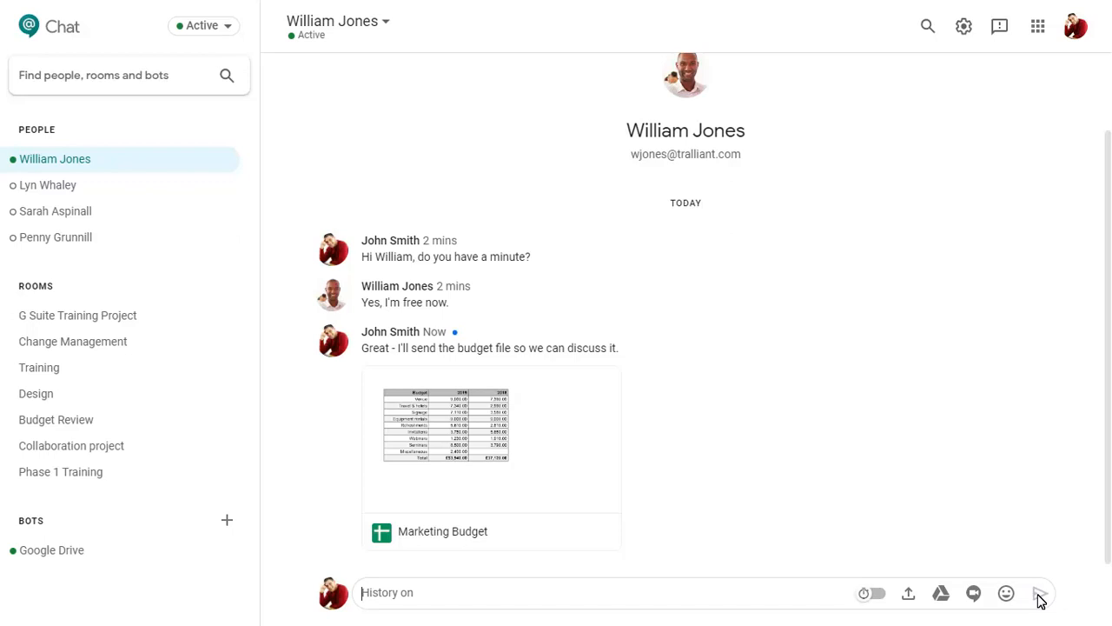
mouse_move(1004, 594)
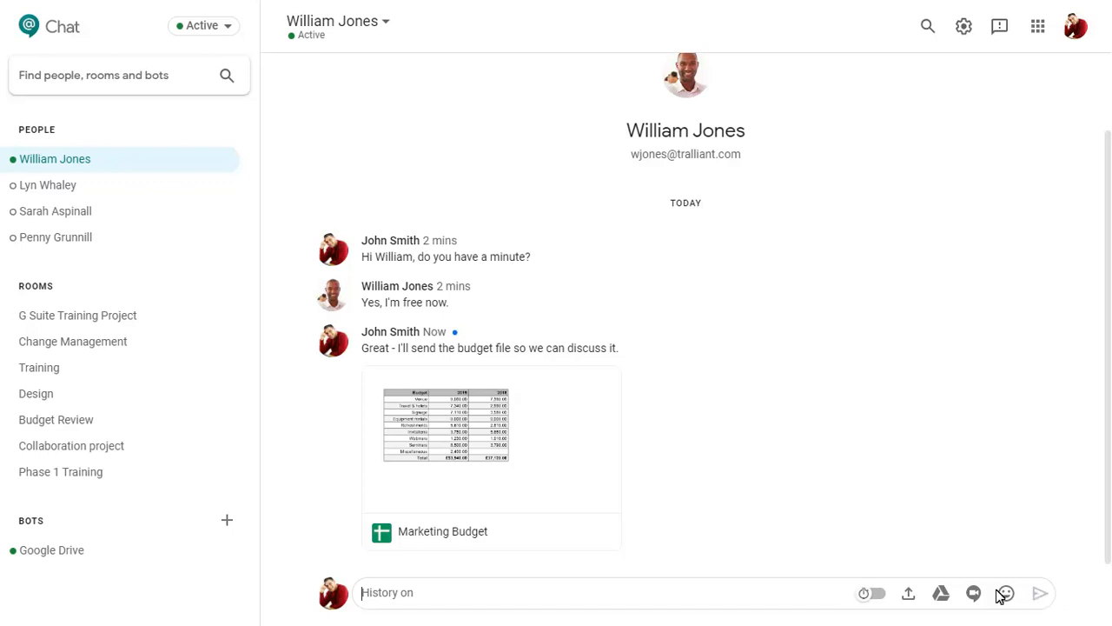
- Send William a Google Meet video meeting link in the chat
left_click(444, 532)
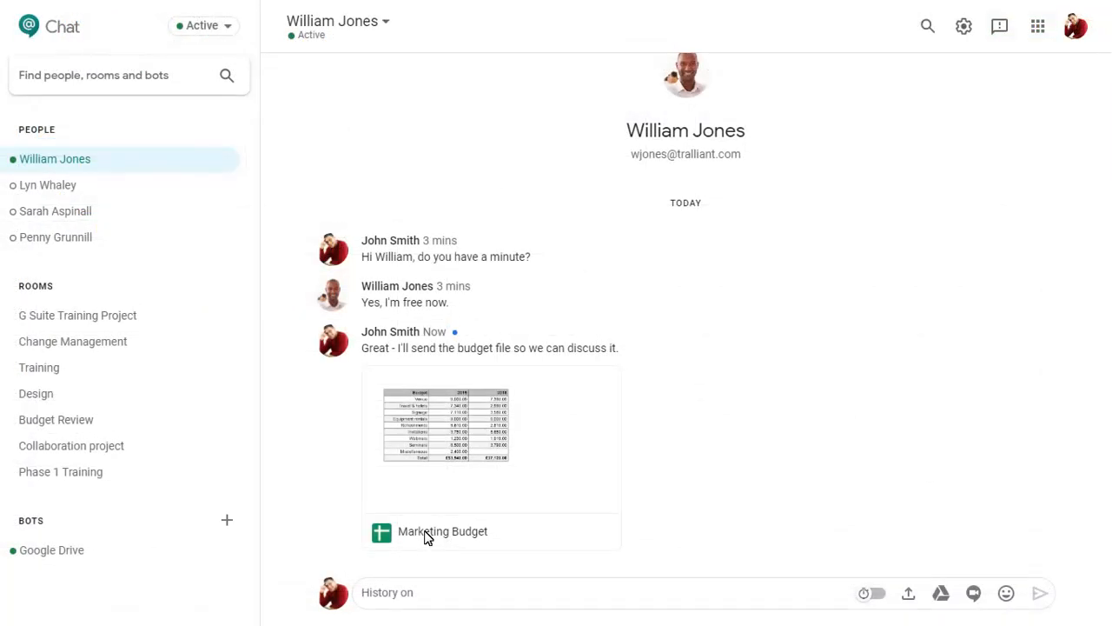
left_click(973, 592)
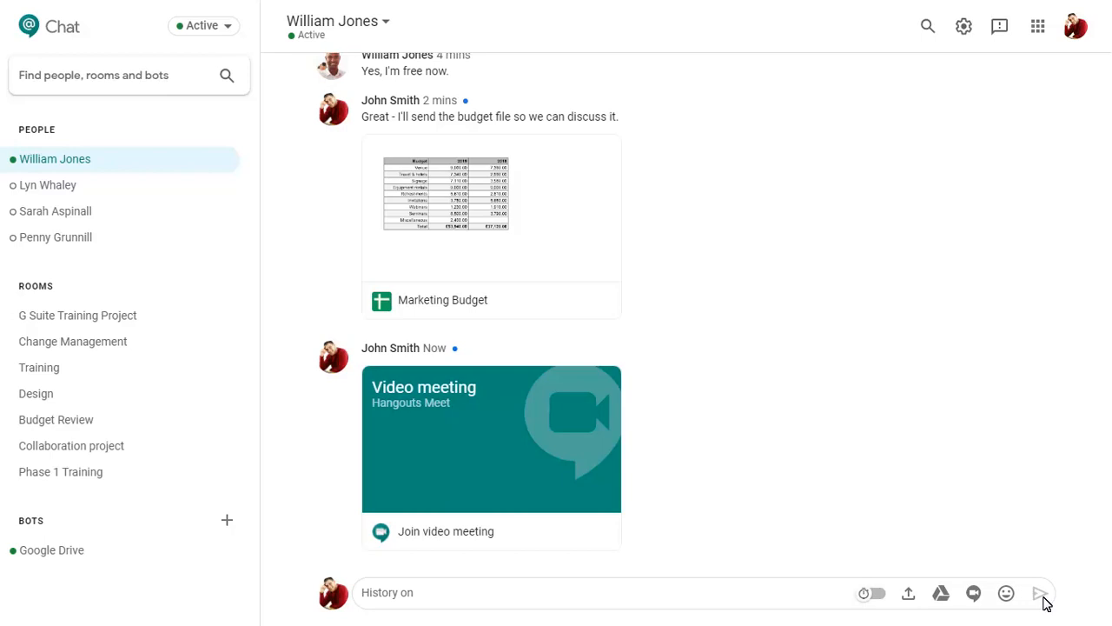
mouse_move(444, 537)
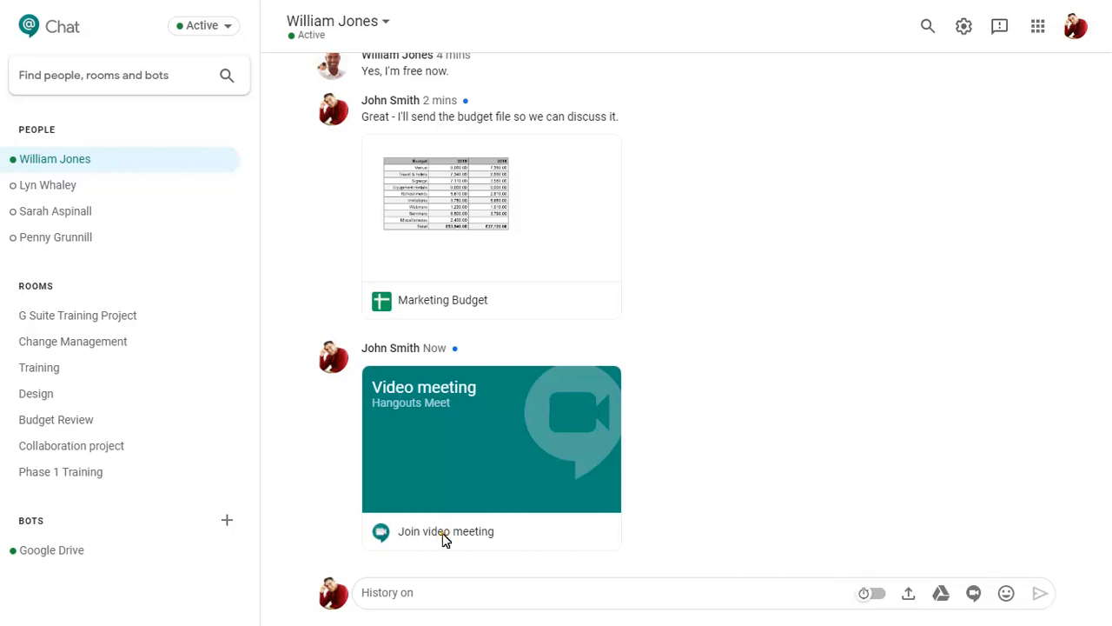
- Join the shared video call with William, then leave it and return to chat
left_click(445, 532)
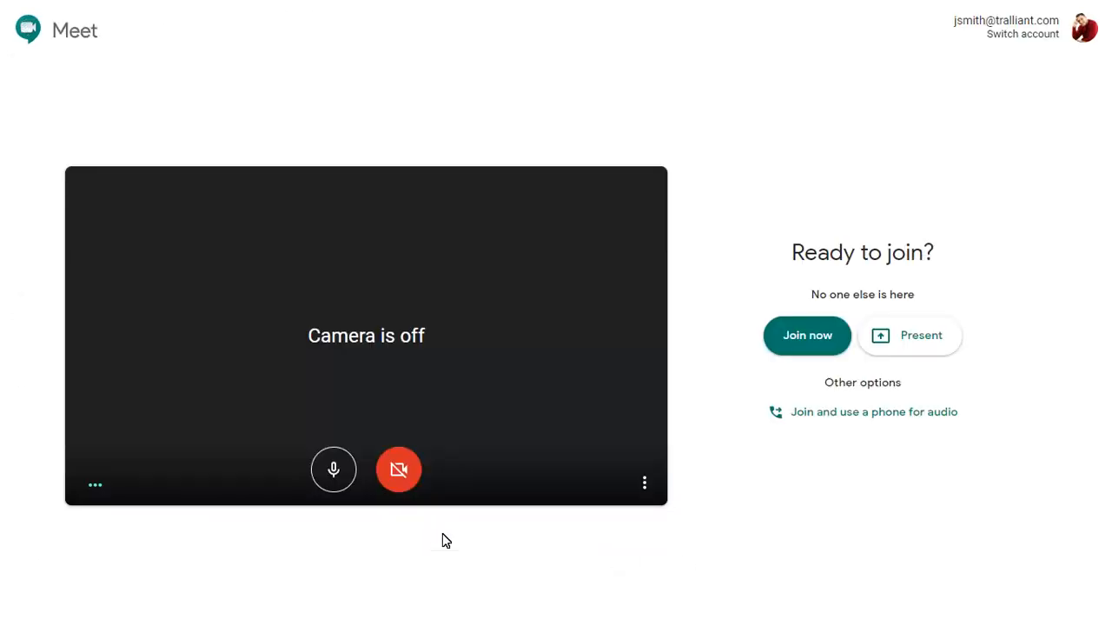
left_click(806, 333)
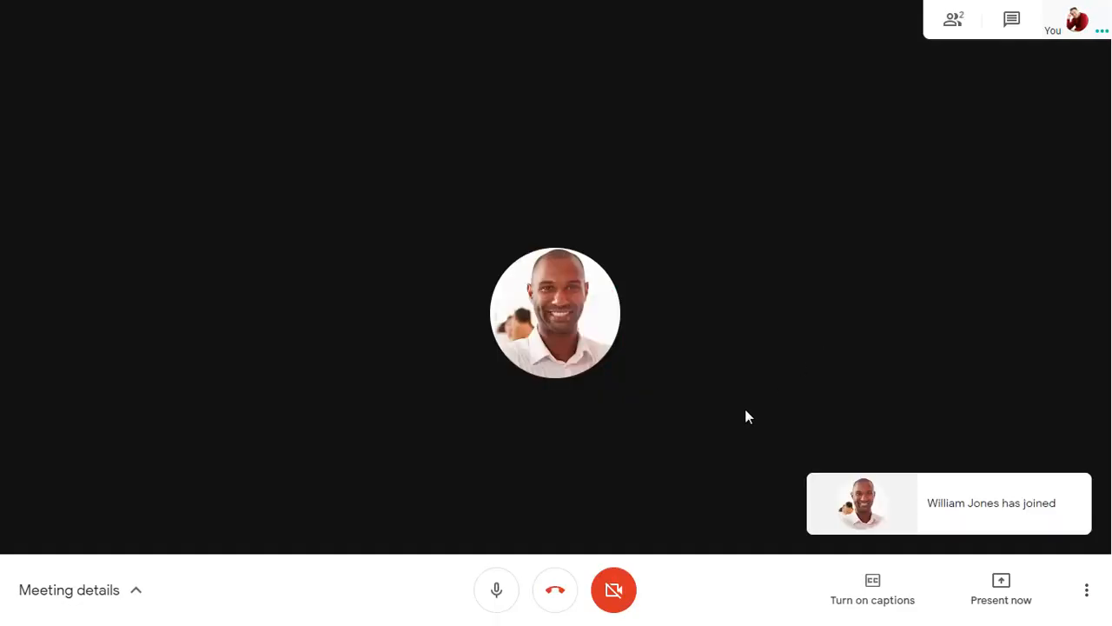
left_click(554, 590)
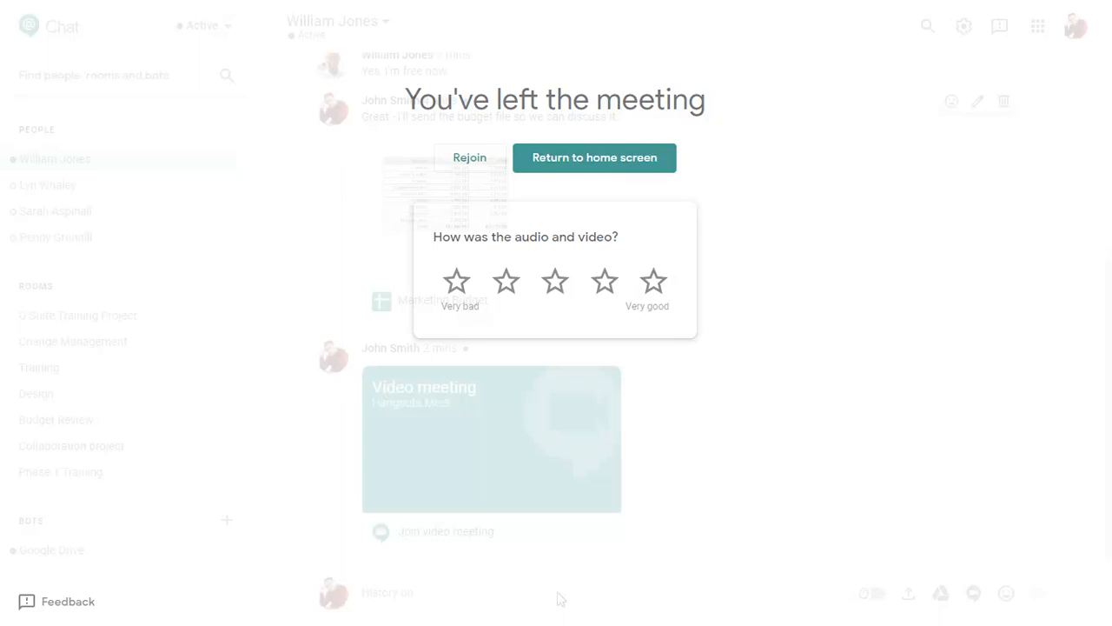
left_click(594, 156)
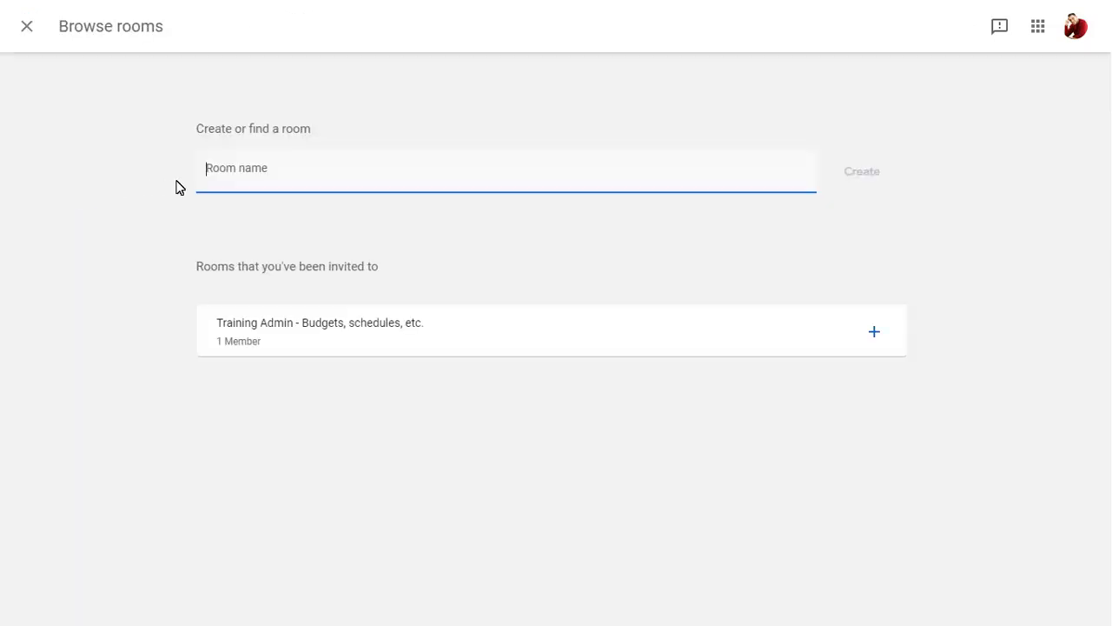
left_click(862, 172)
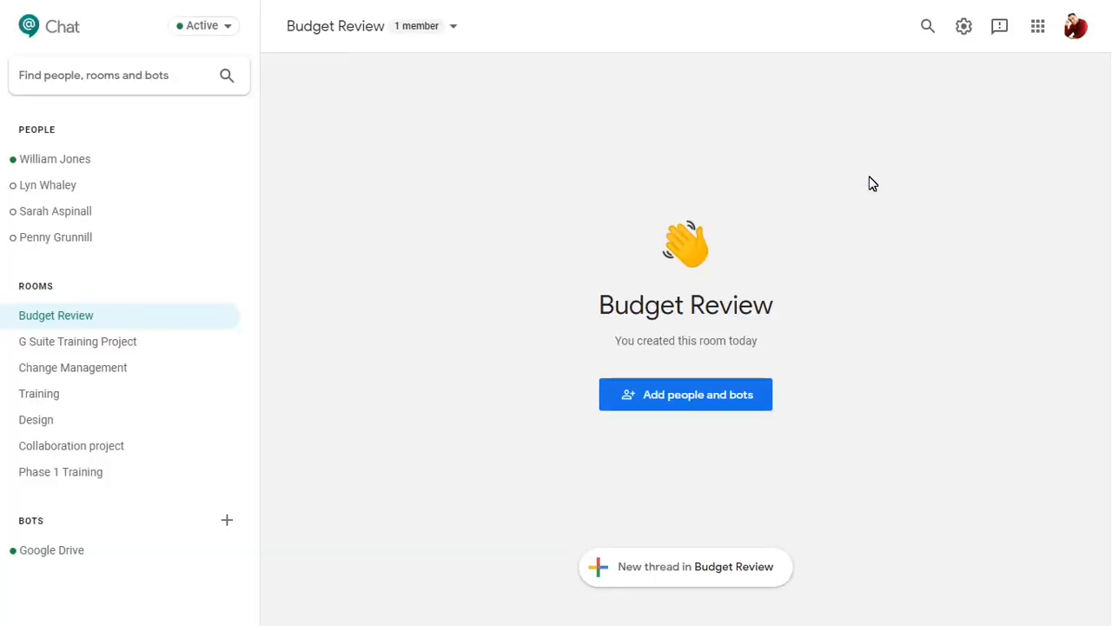
left_click(685, 392)
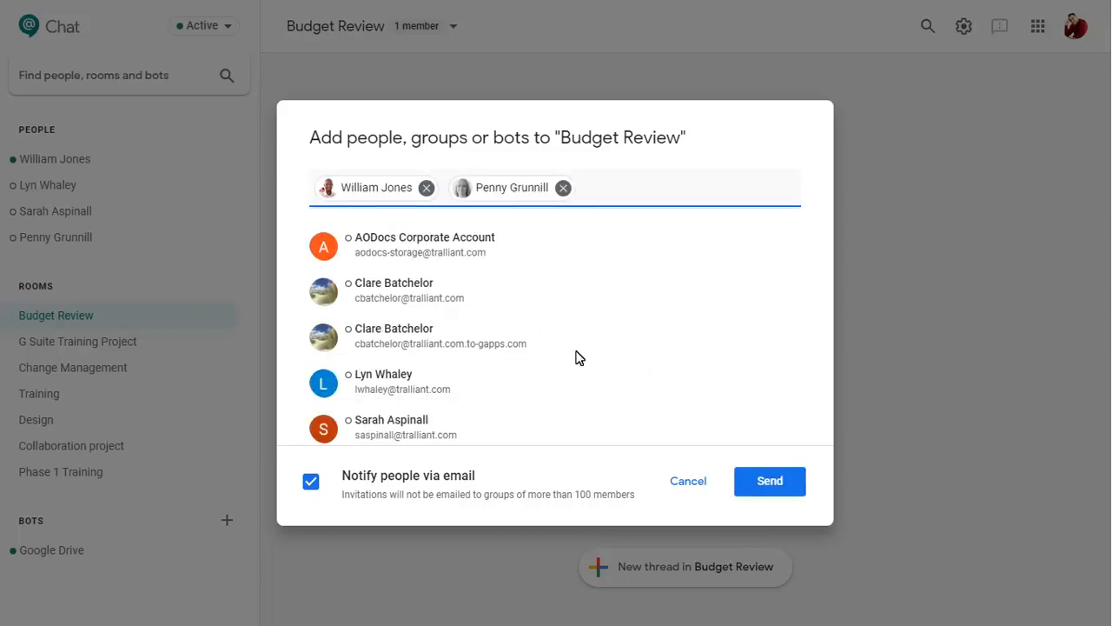
left_click(768, 479)
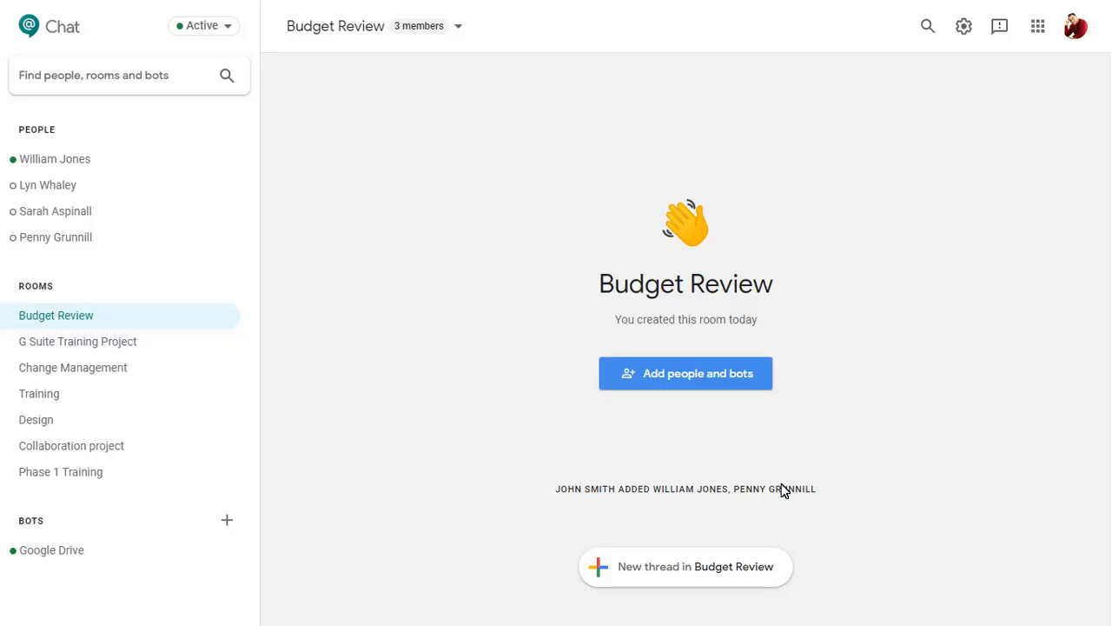
left_click(685, 567)
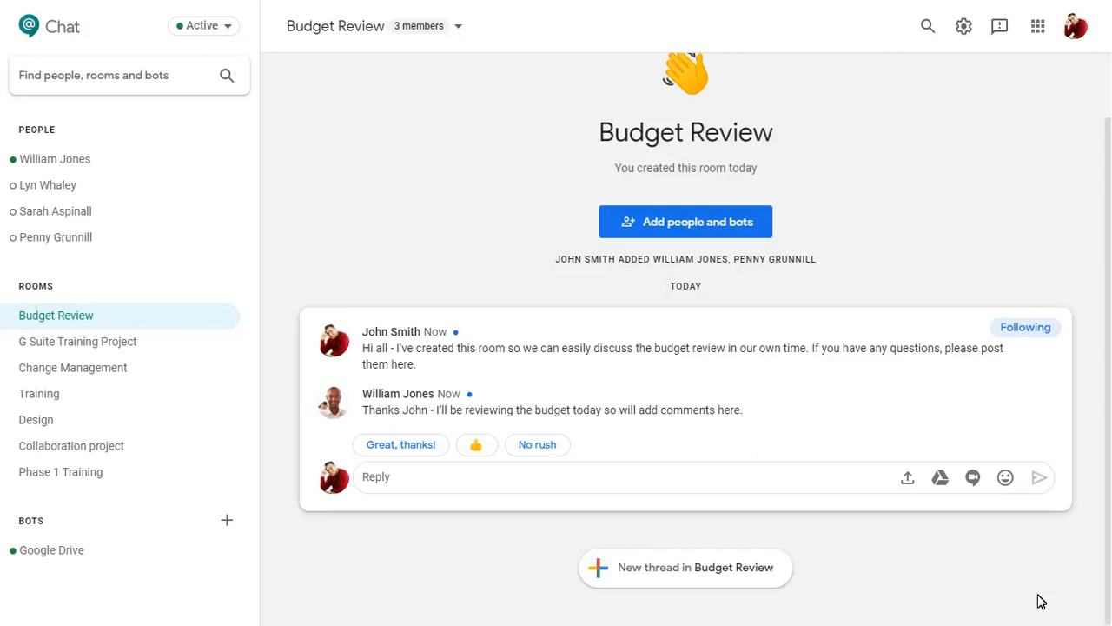
- Bring up the gear menu leading to Chat settings after posting the welcome thread
left_click(963, 26)
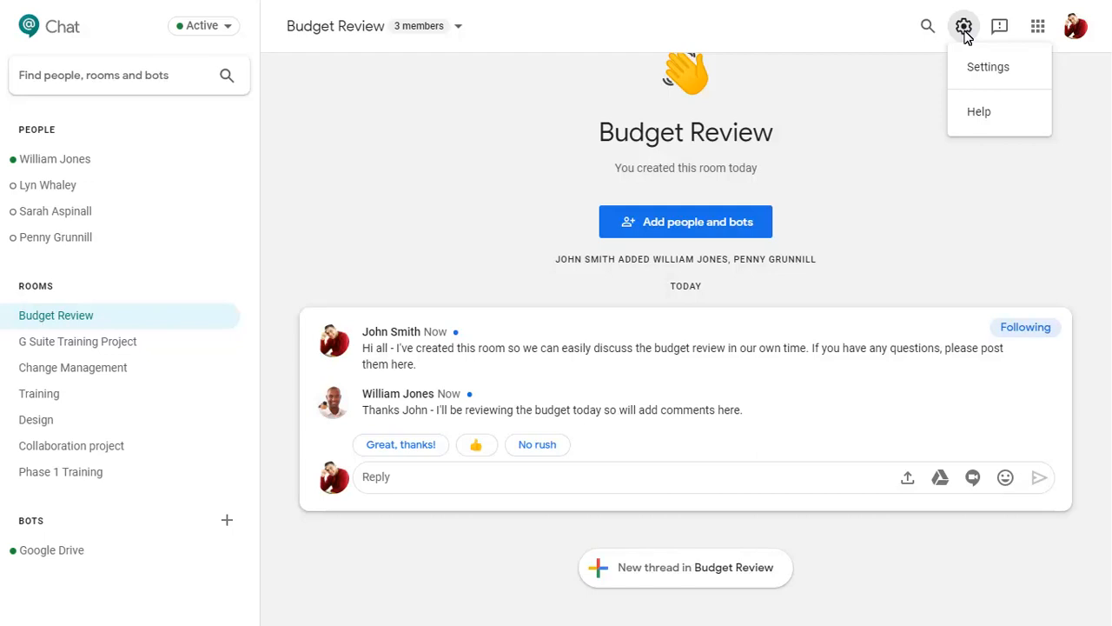
- Set 'Receive an email if you haven't read a message' to Off in Chat settings
left_click(988, 66)
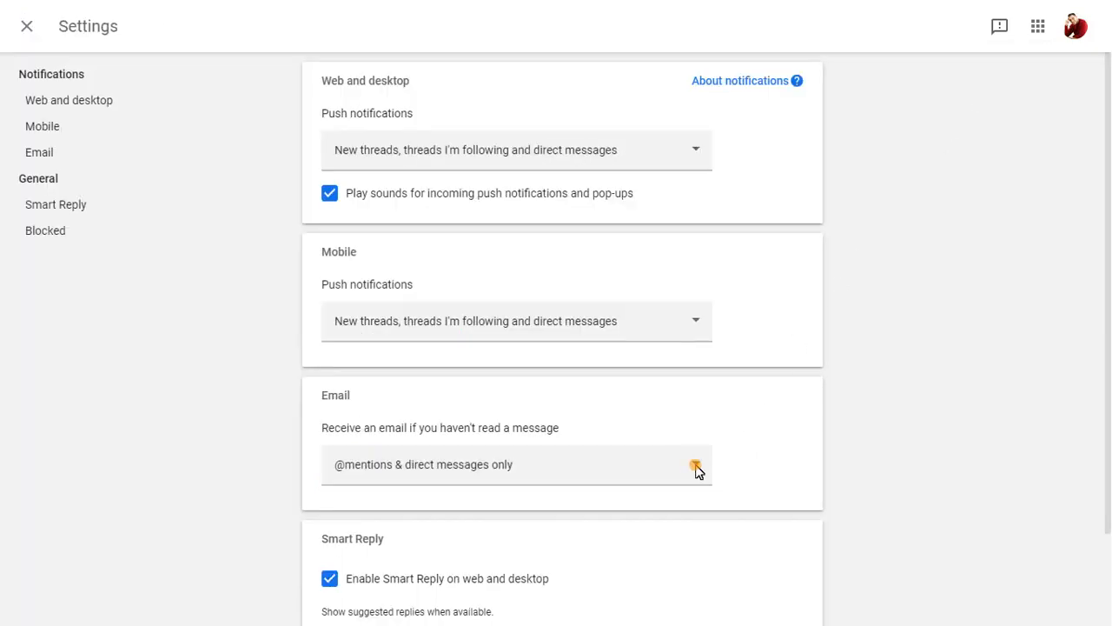
left_click(517, 464)
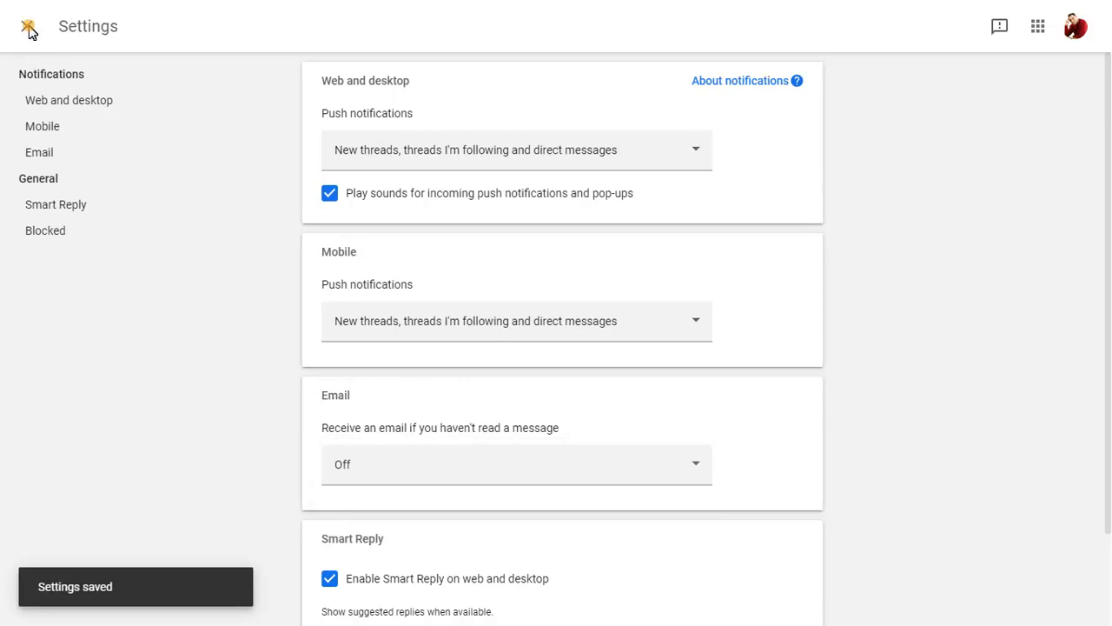